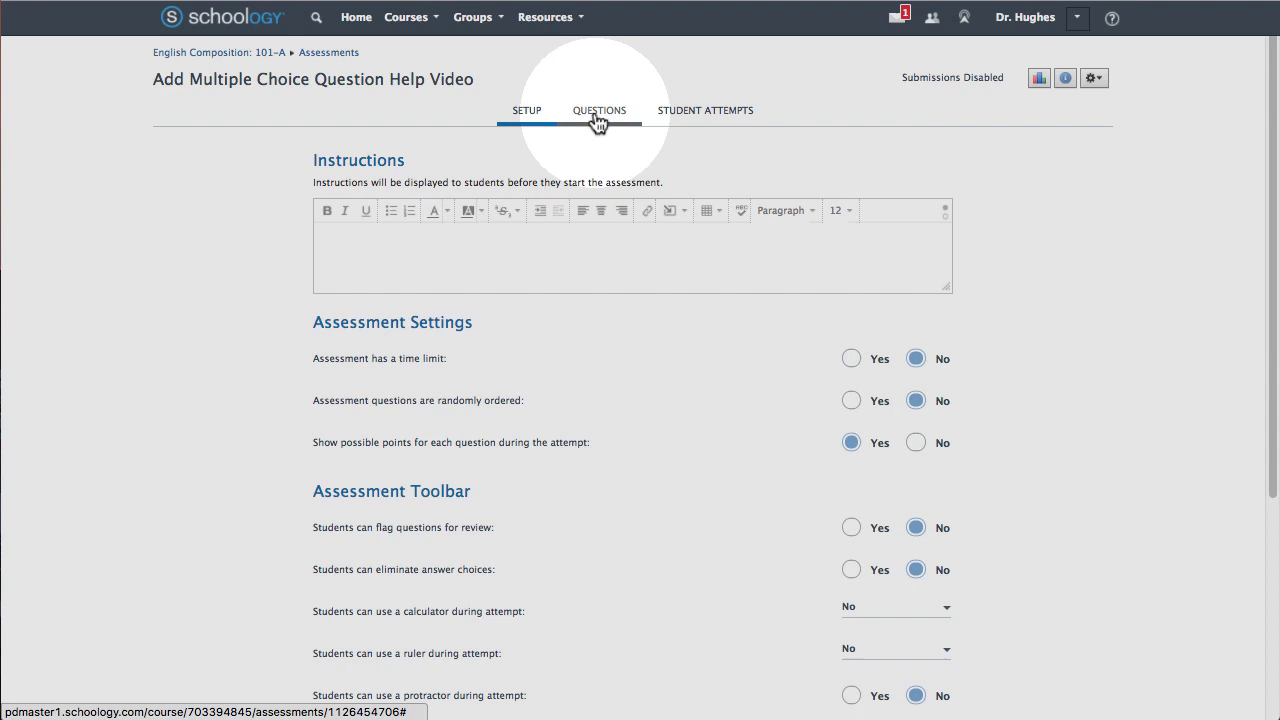
Switch to the assessment's Questions tab, which lists no questions yet.
left_click(599, 110)
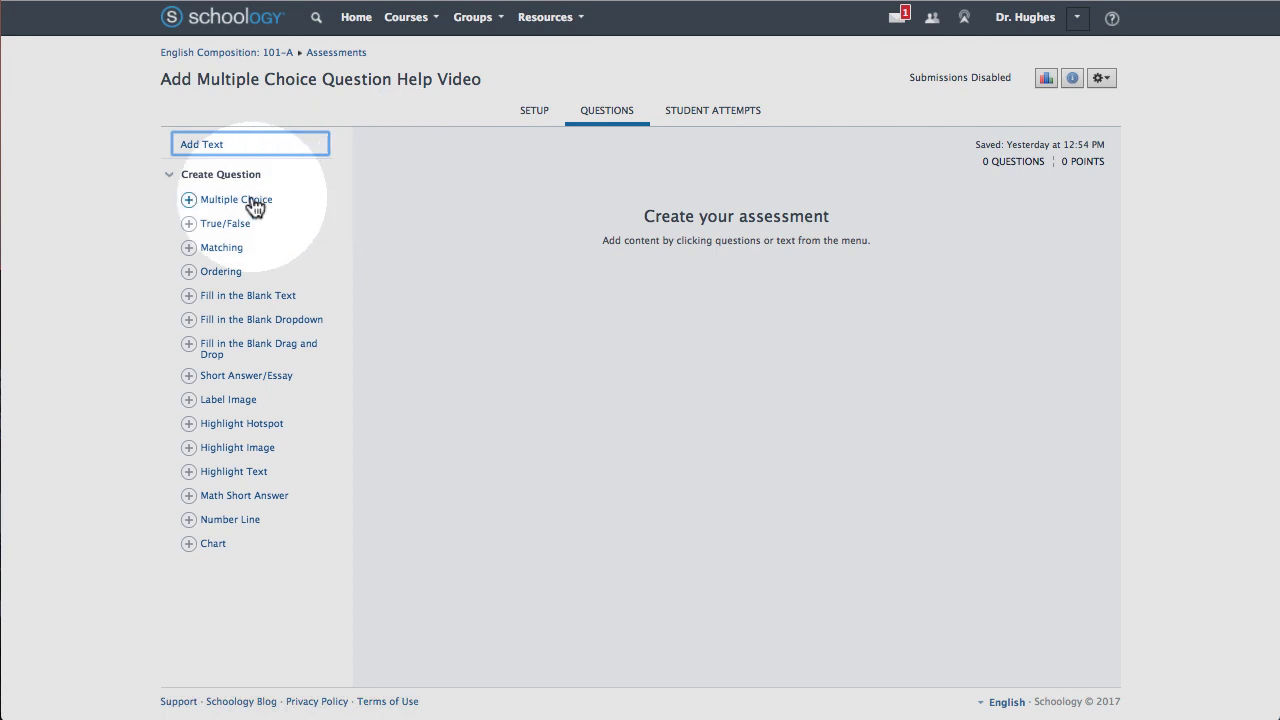
Add a multiple-choice question asking which gas discolors brass in air.
left_click(236, 199)
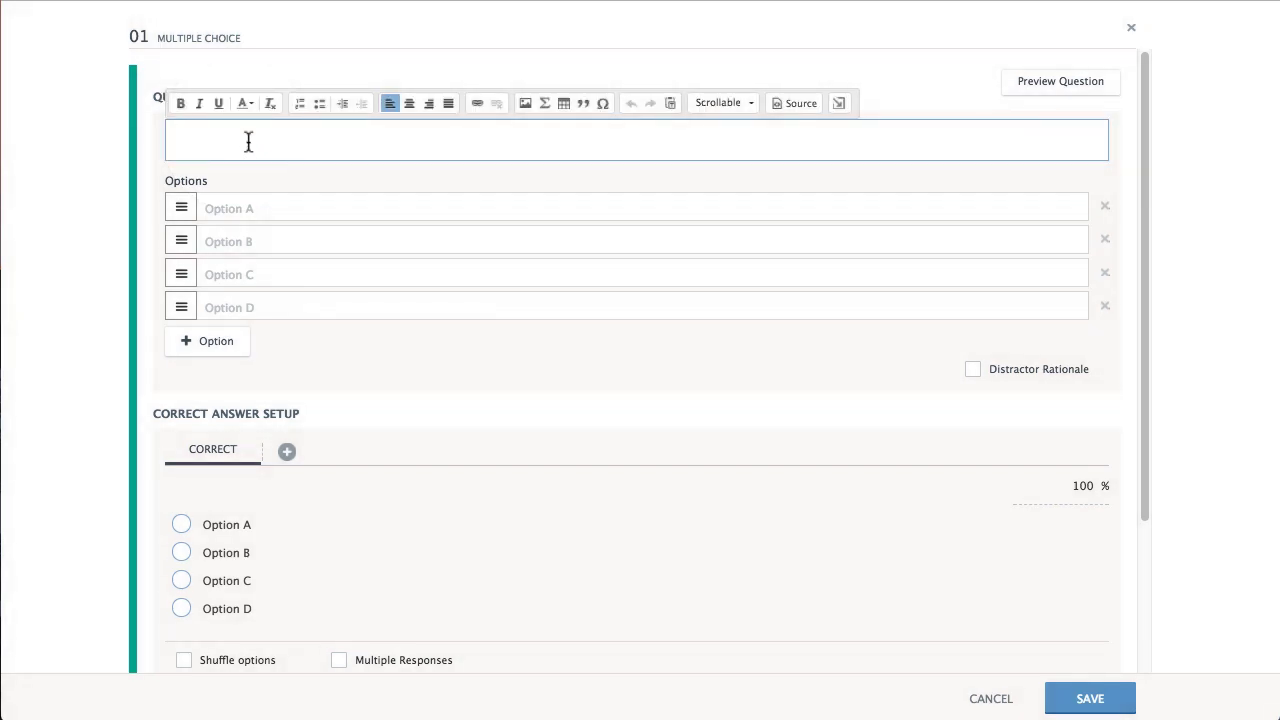
type("Brass gets discolored in air because of the presence of which of the following gases in air?")
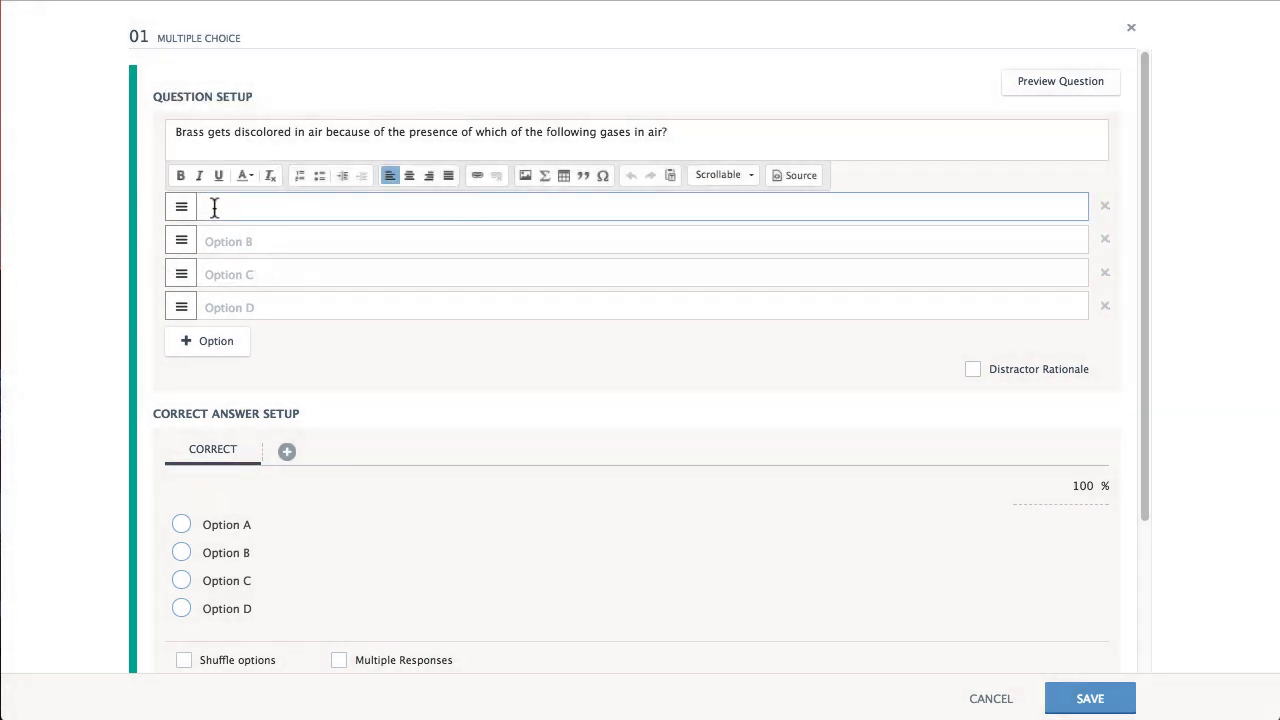
Fill in the answer options starting with Oxygen, adding then deleting a Helium option.
type("Oxygen")
left_click(642, 307)
type("Nitrogen")
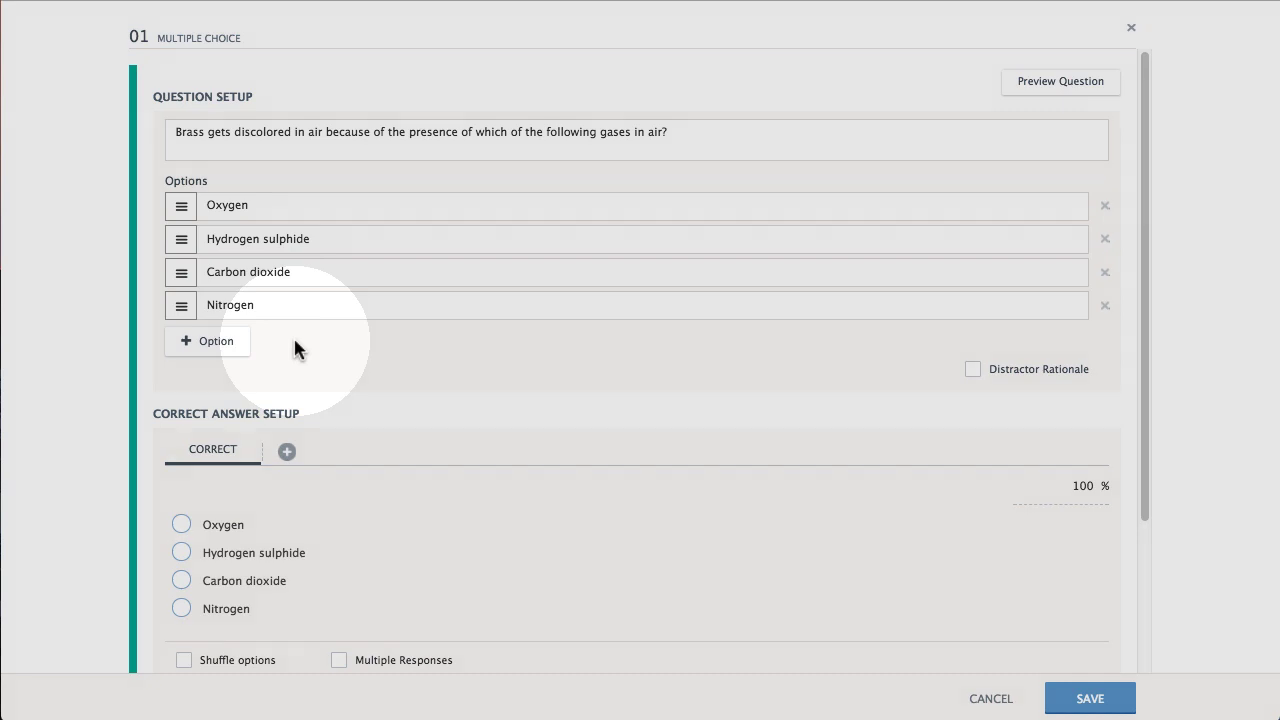
left_click(207, 340)
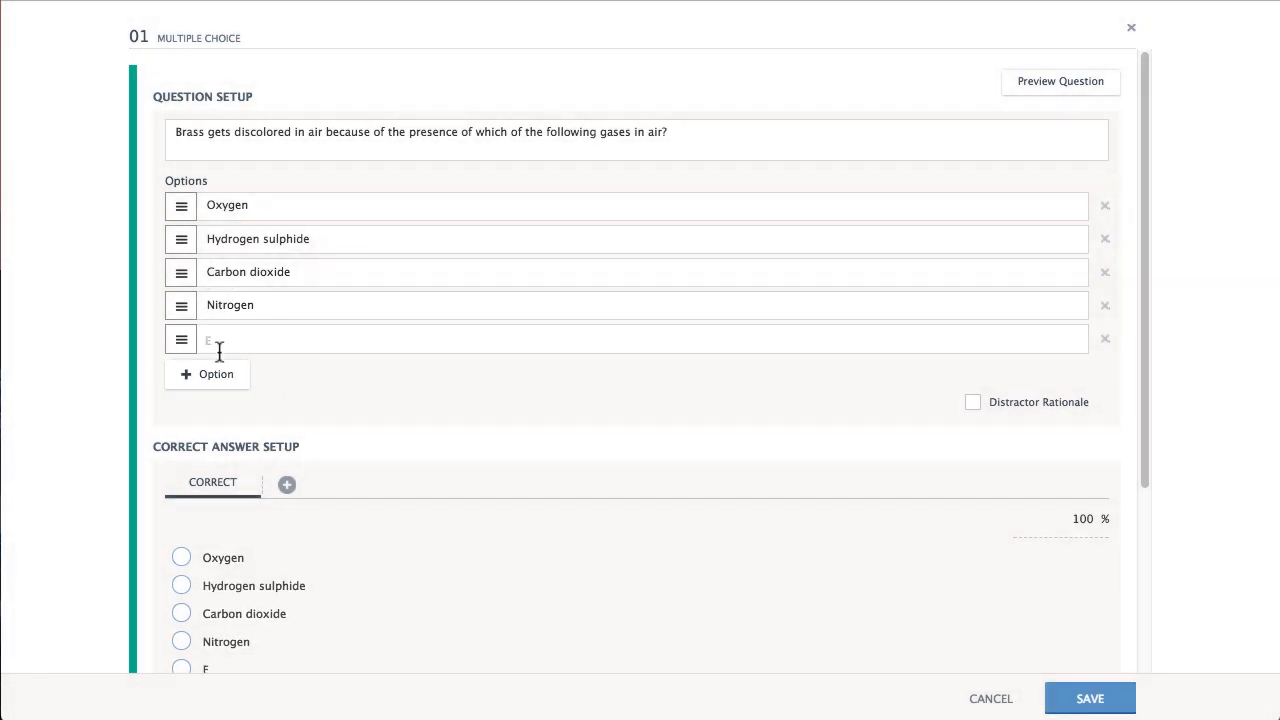
type("Helium")
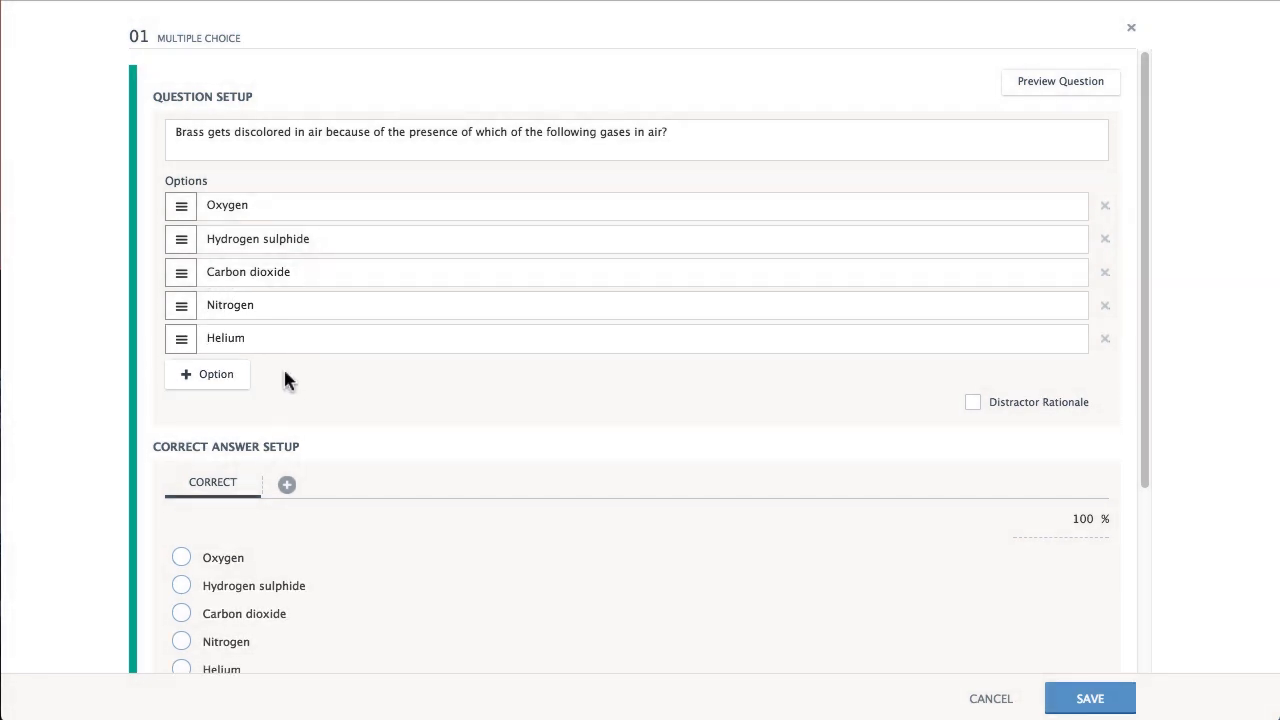
left_click(825, 455)
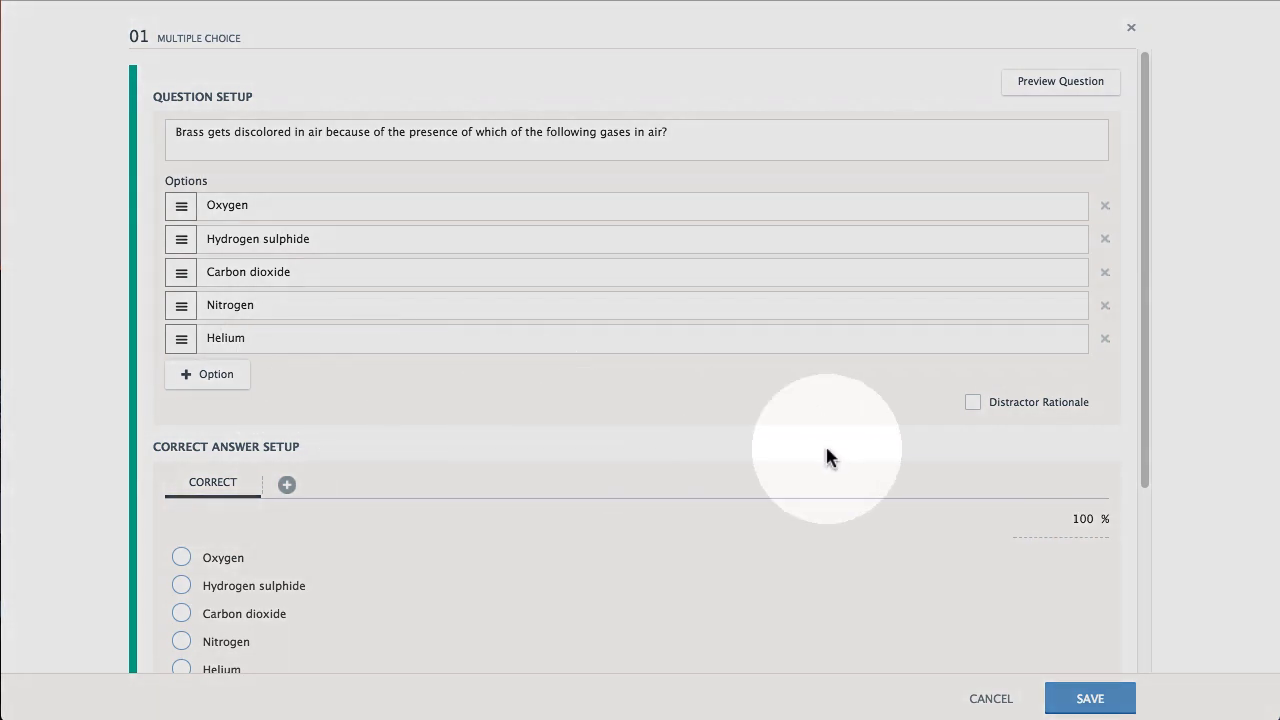
left_click(1105, 338)
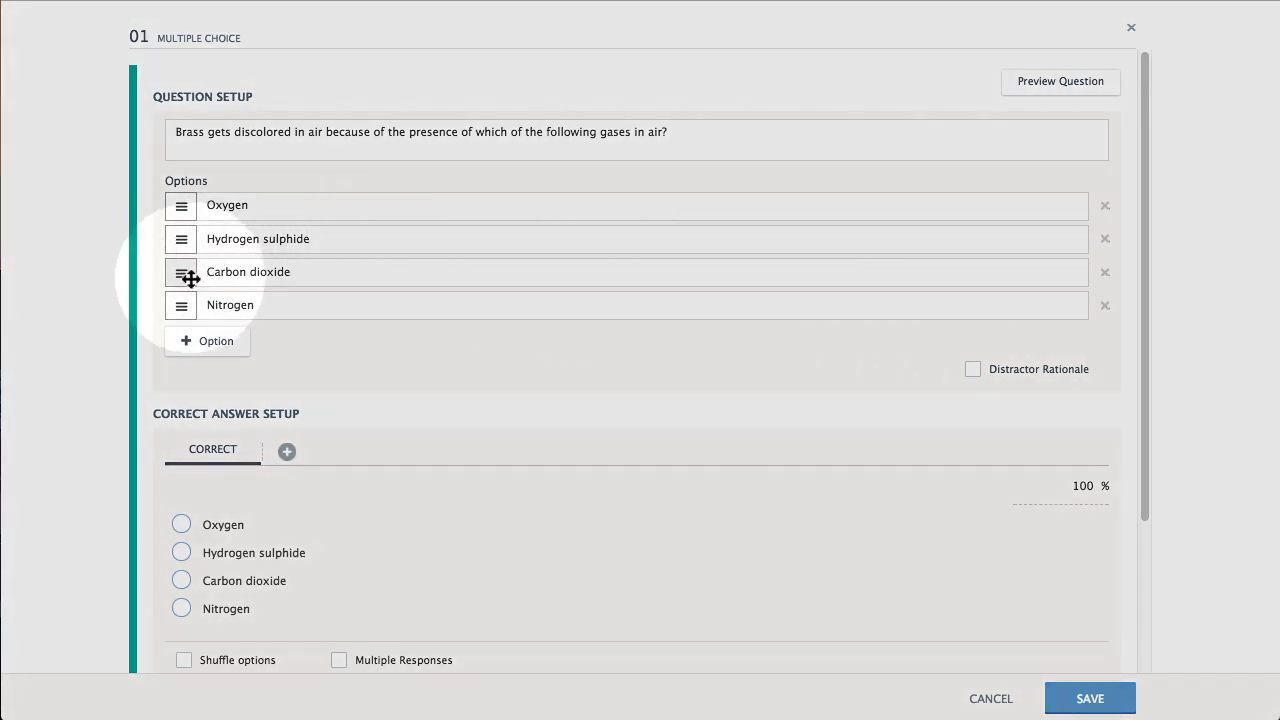
Drag Carbon dioxide above Hydrogen sulphide into second position.
left_click_drag(181, 271, 181, 238)
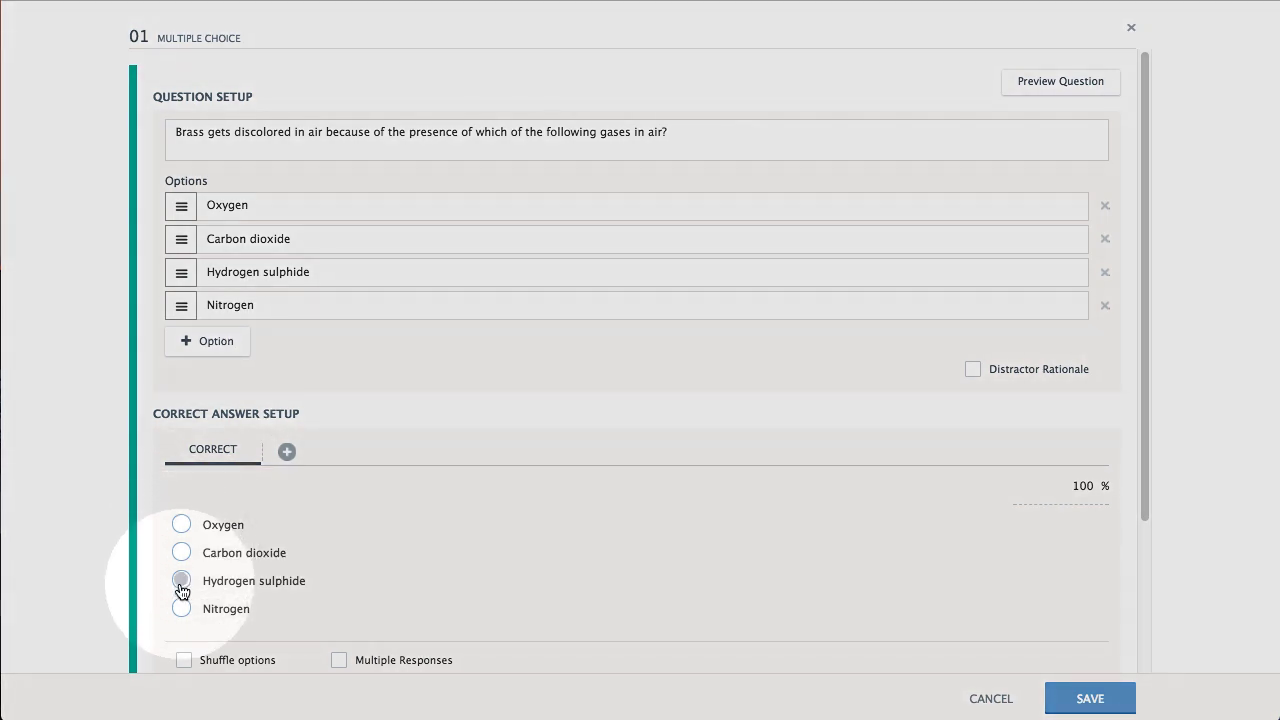
Mark Hydrogen sulphide correct, briefly enabling Multiple Responses with Nitrogen, then turning it off.
left_click(181, 581)
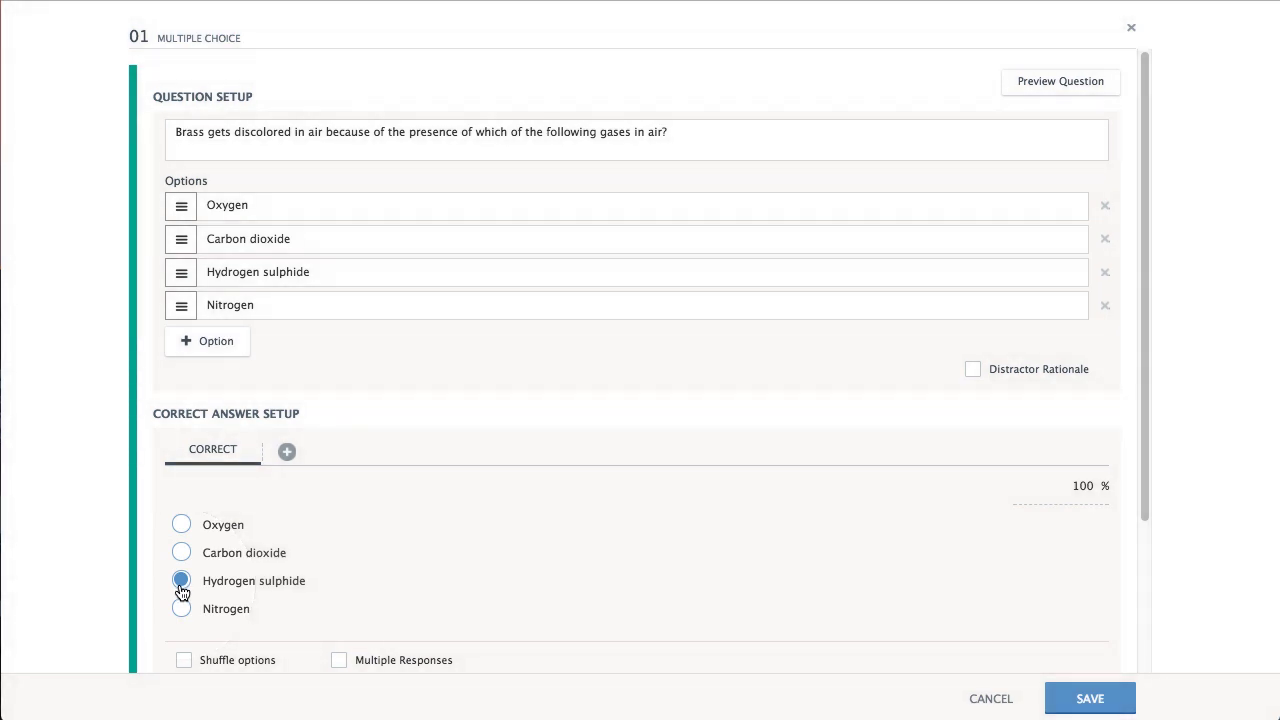
left_click(181, 580)
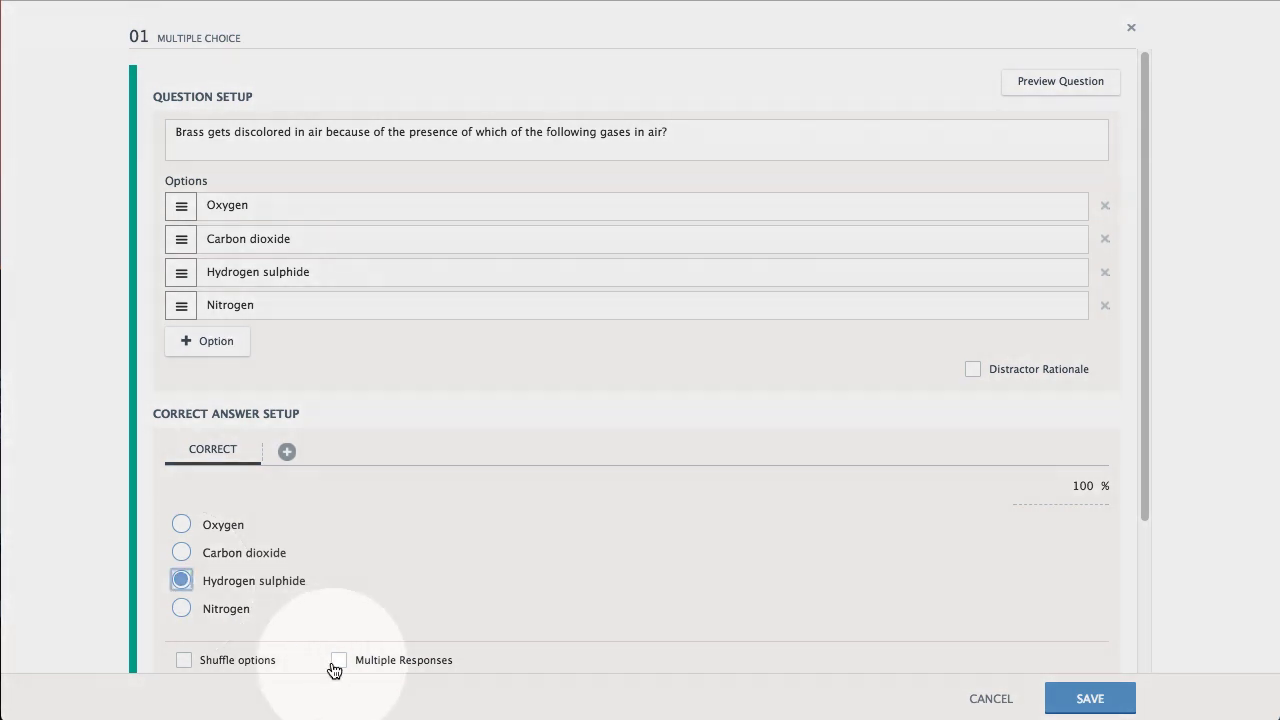
left_click(338, 660)
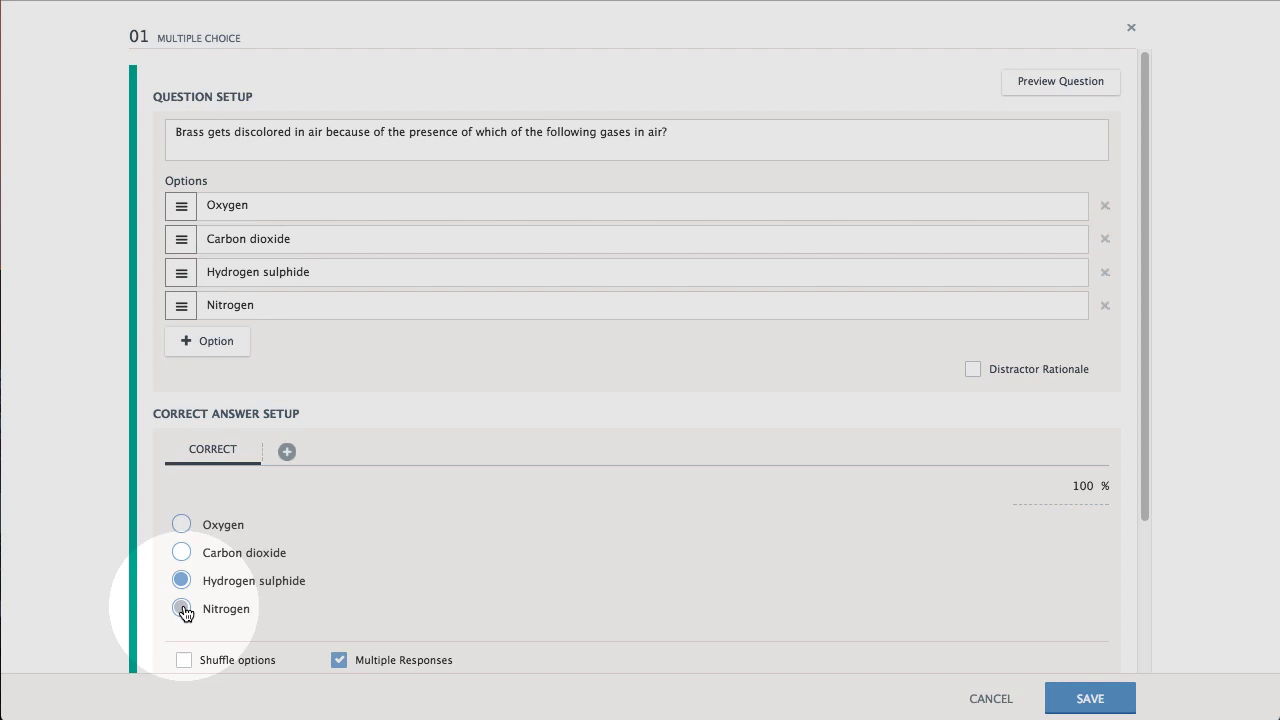
left_click(181, 608)
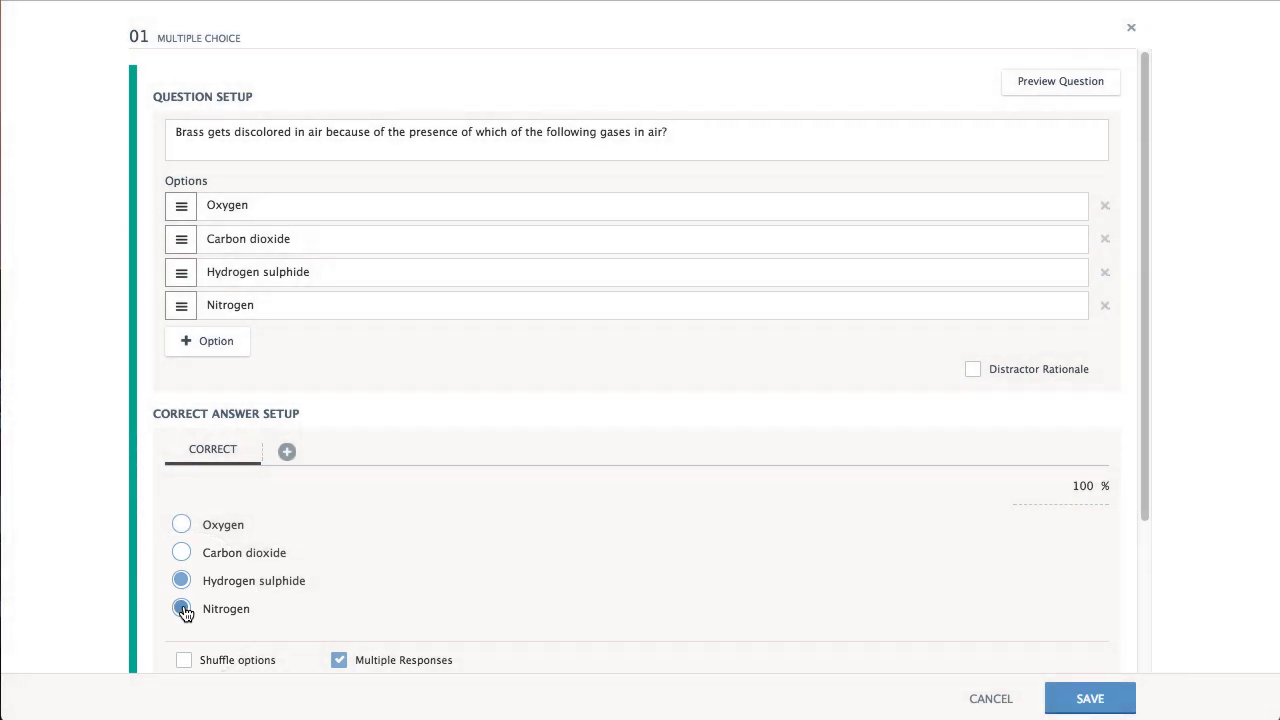
left_click(339, 660)
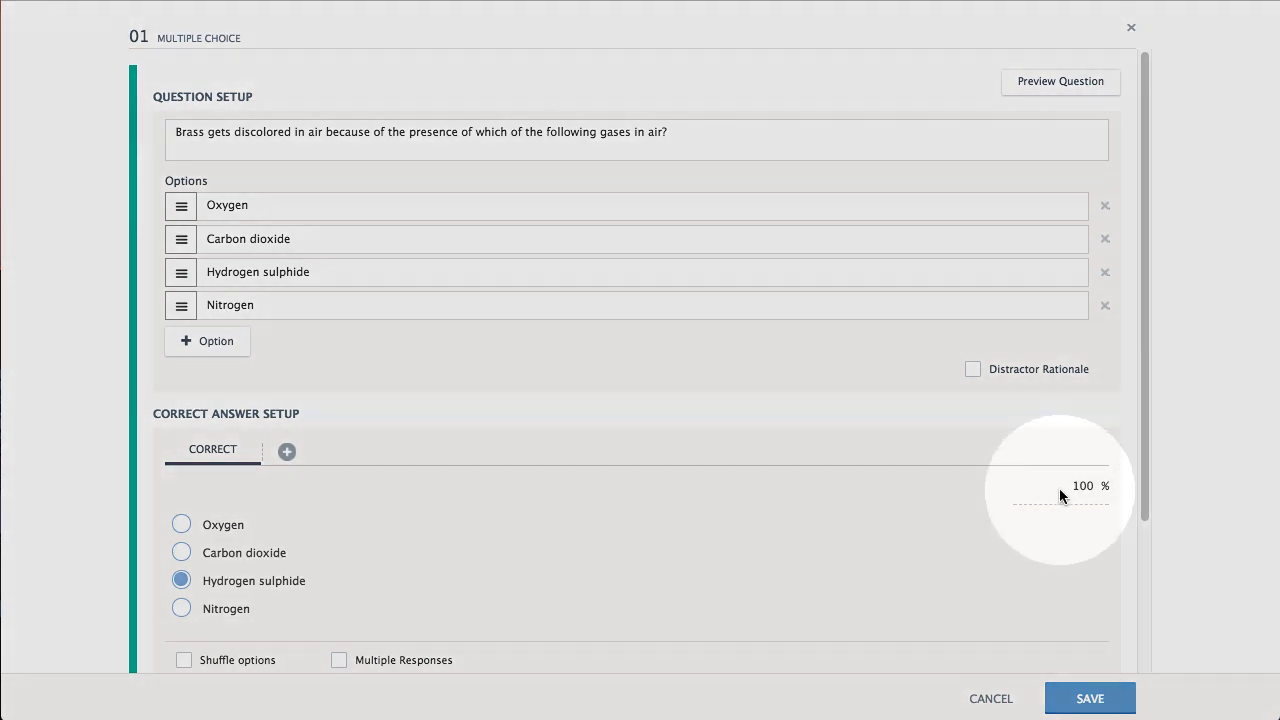
Keep the question's option layout set to Standard.
scroll("down", 3)
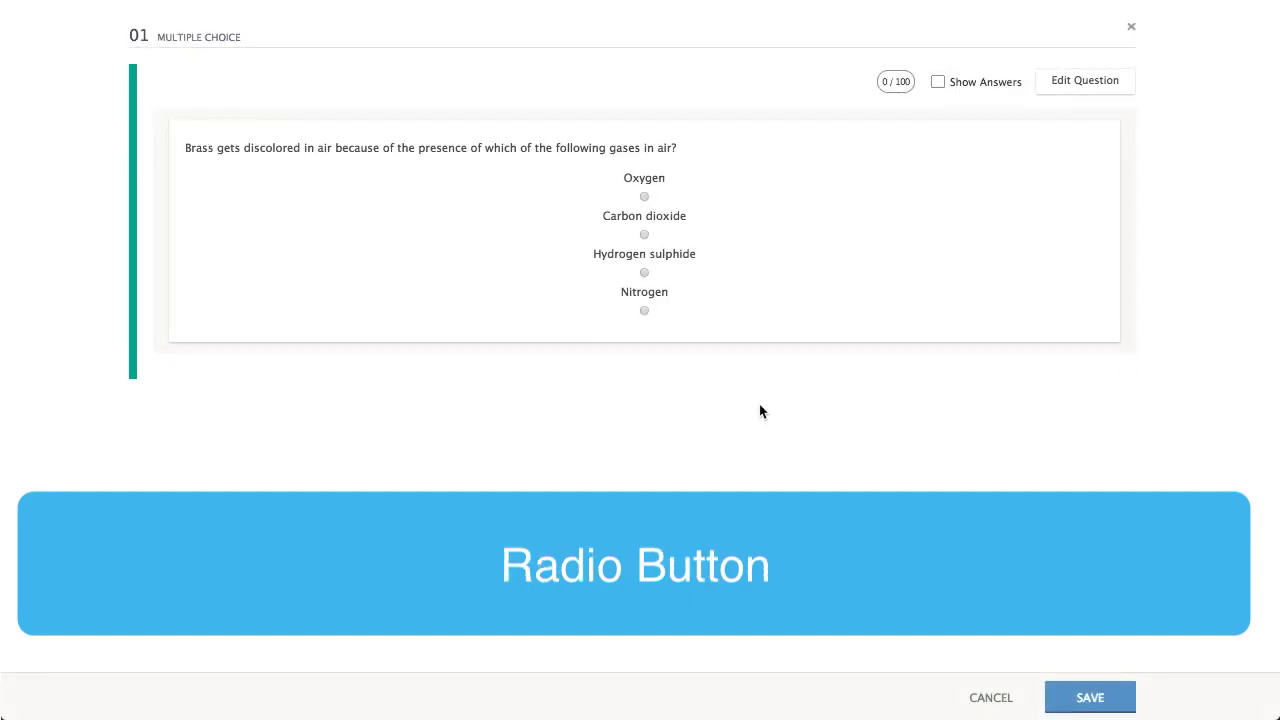
left_click(330, 523)
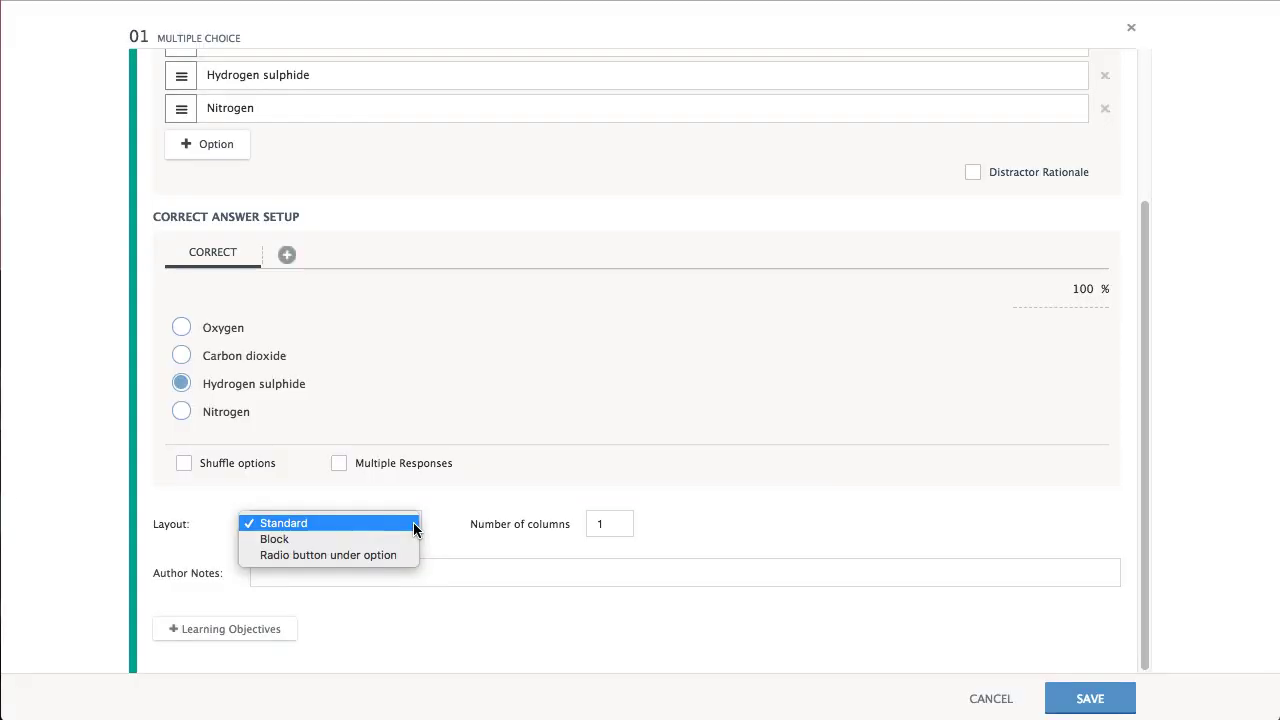
left_click(284, 523)
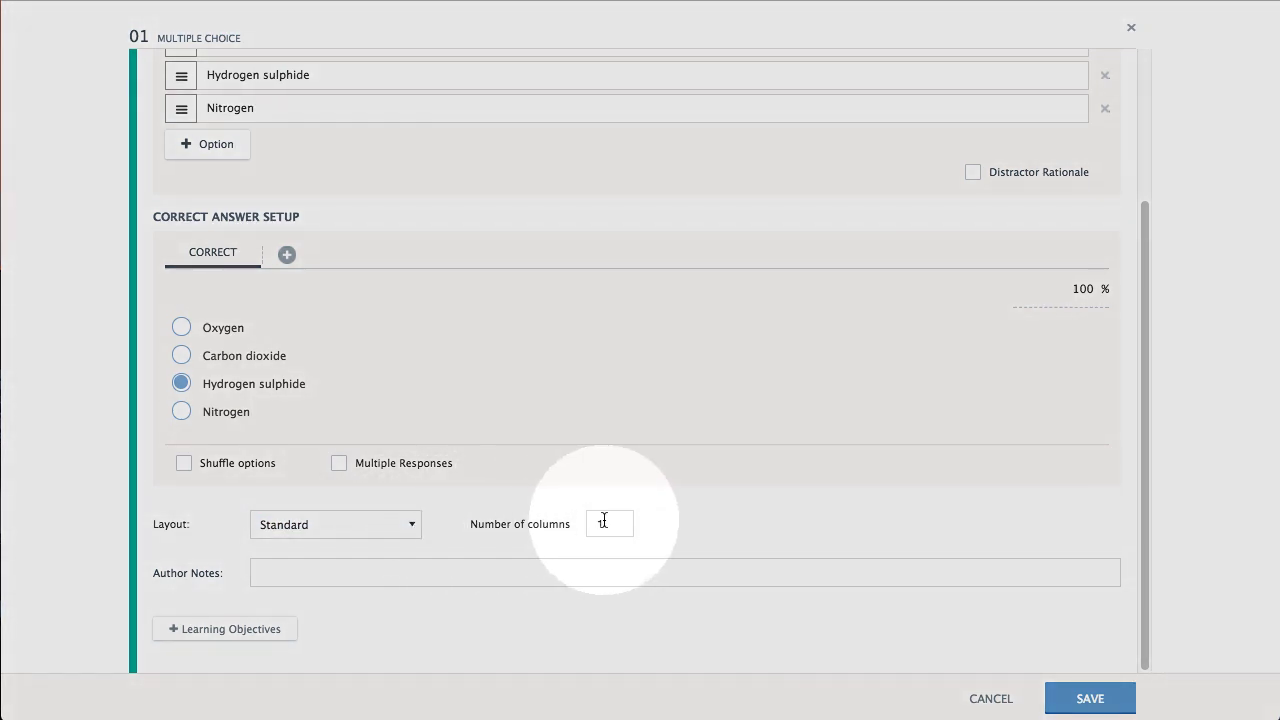
type("2")
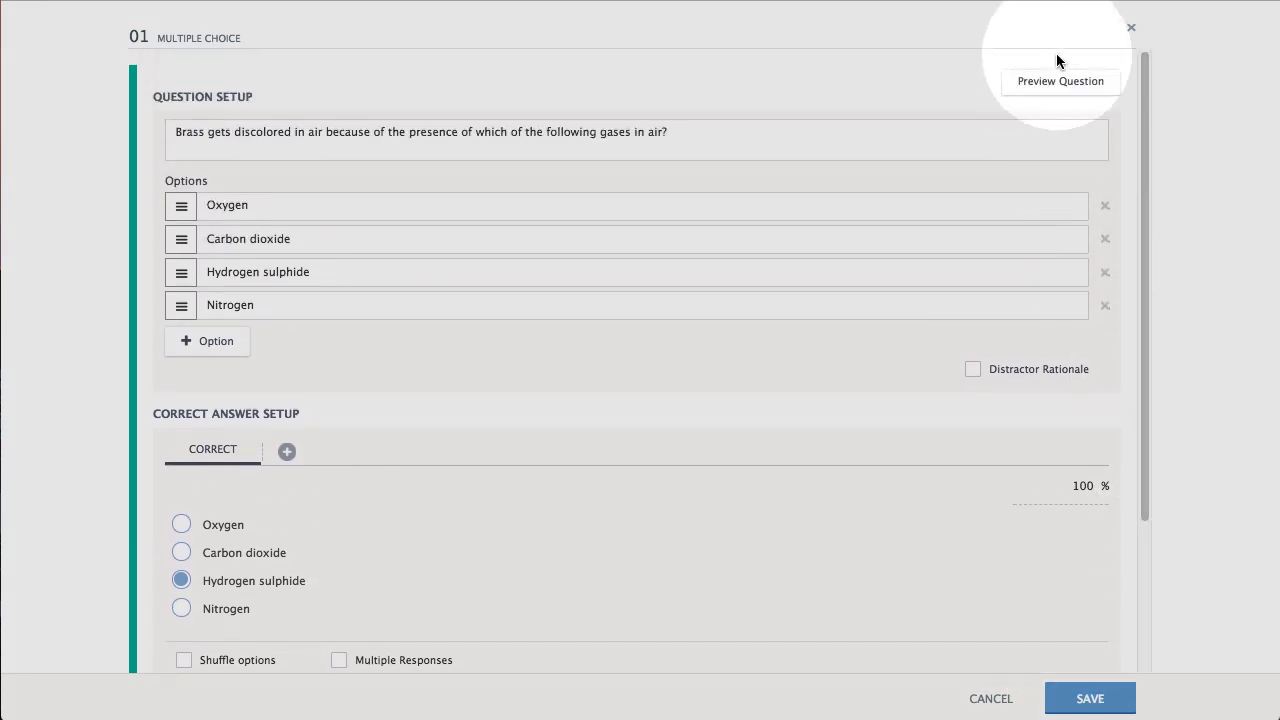
Preview the question, return to editing, and save it to the assessment.
left_click(1060, 81)
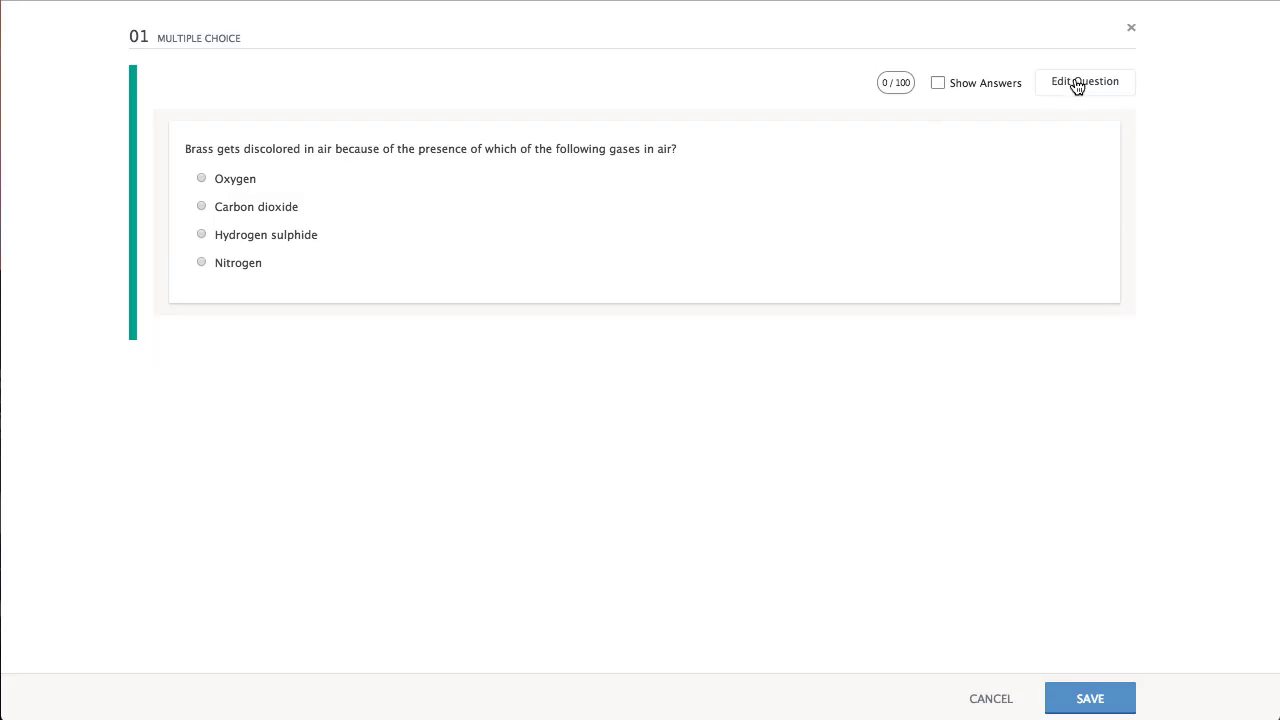
left_click(1084, 81)
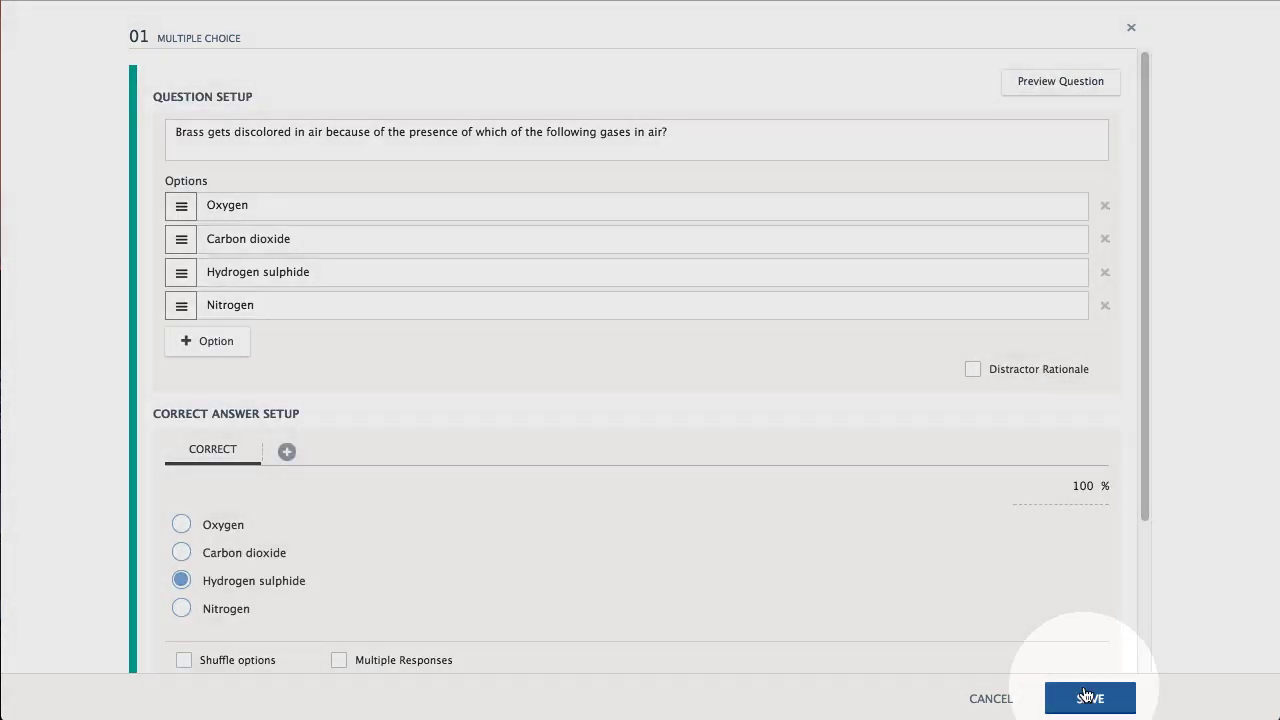
left_click(1089, 698)
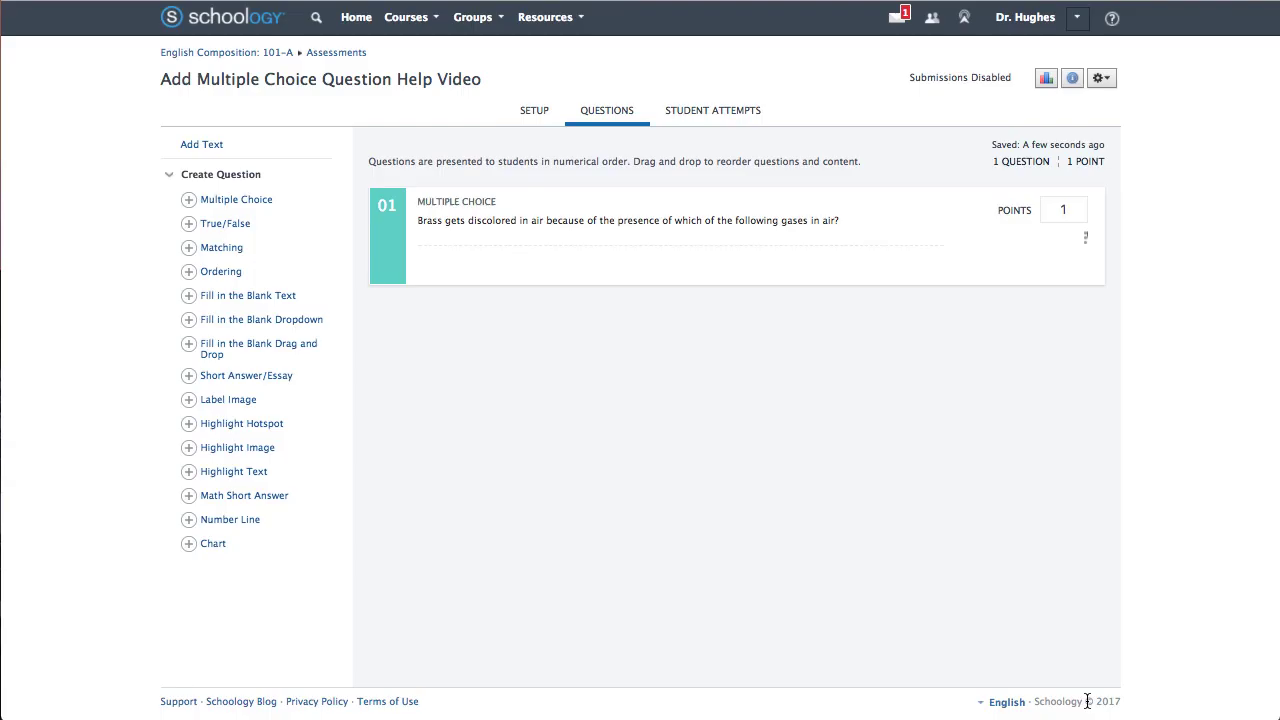